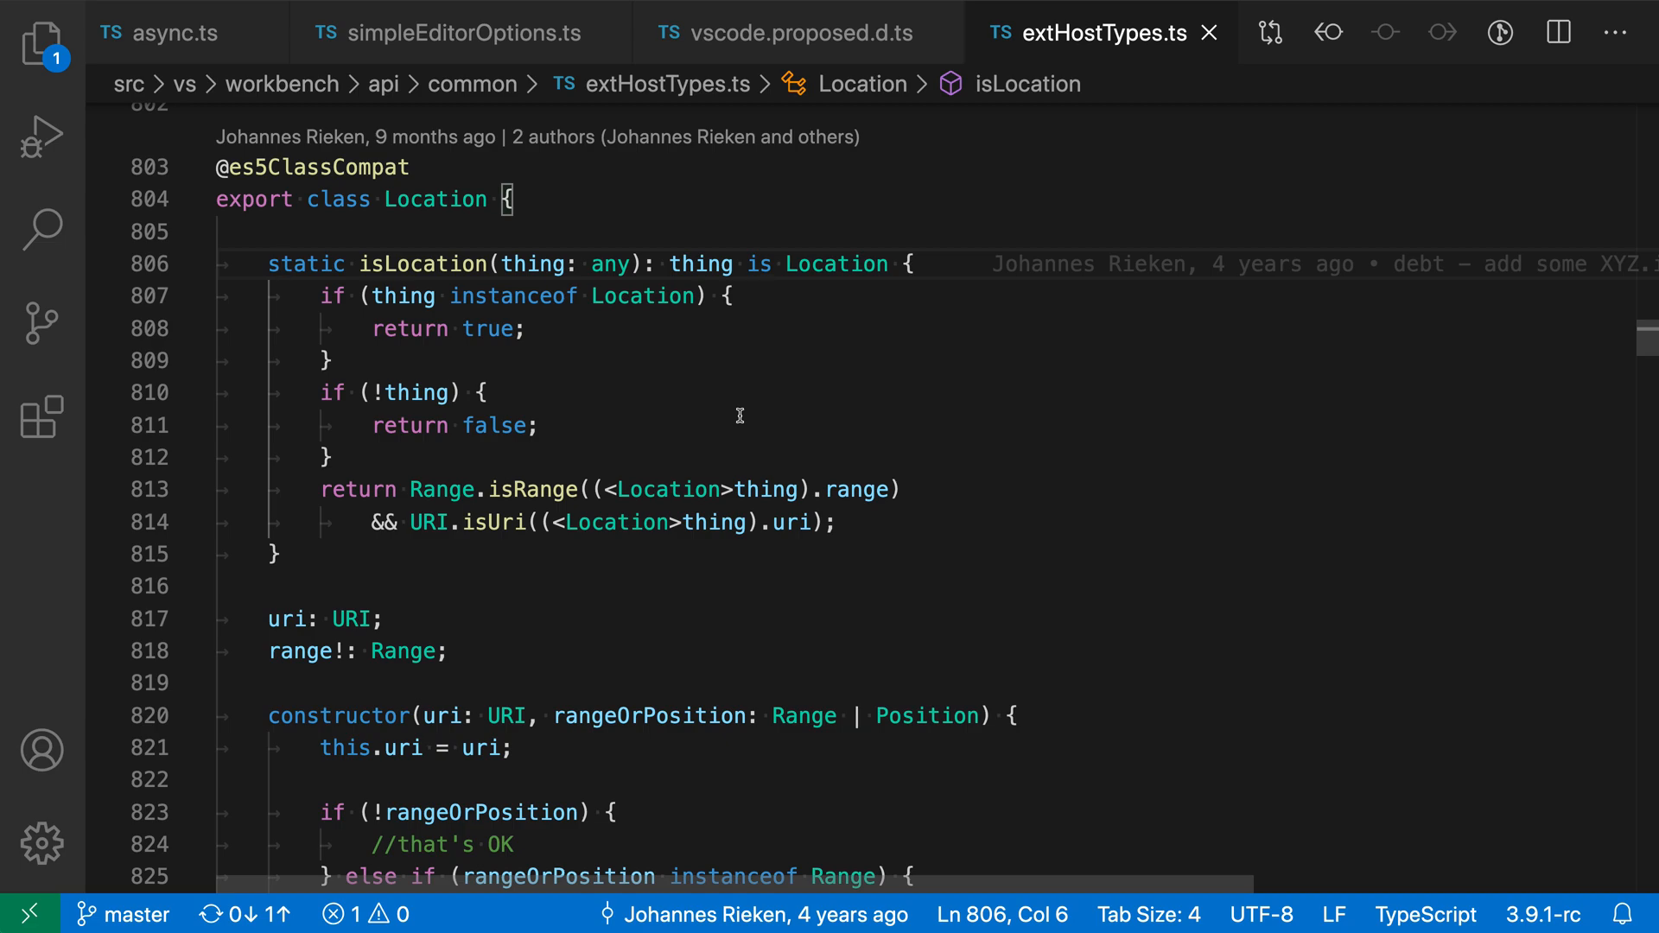
pyautogui.moveTo(301, 306)
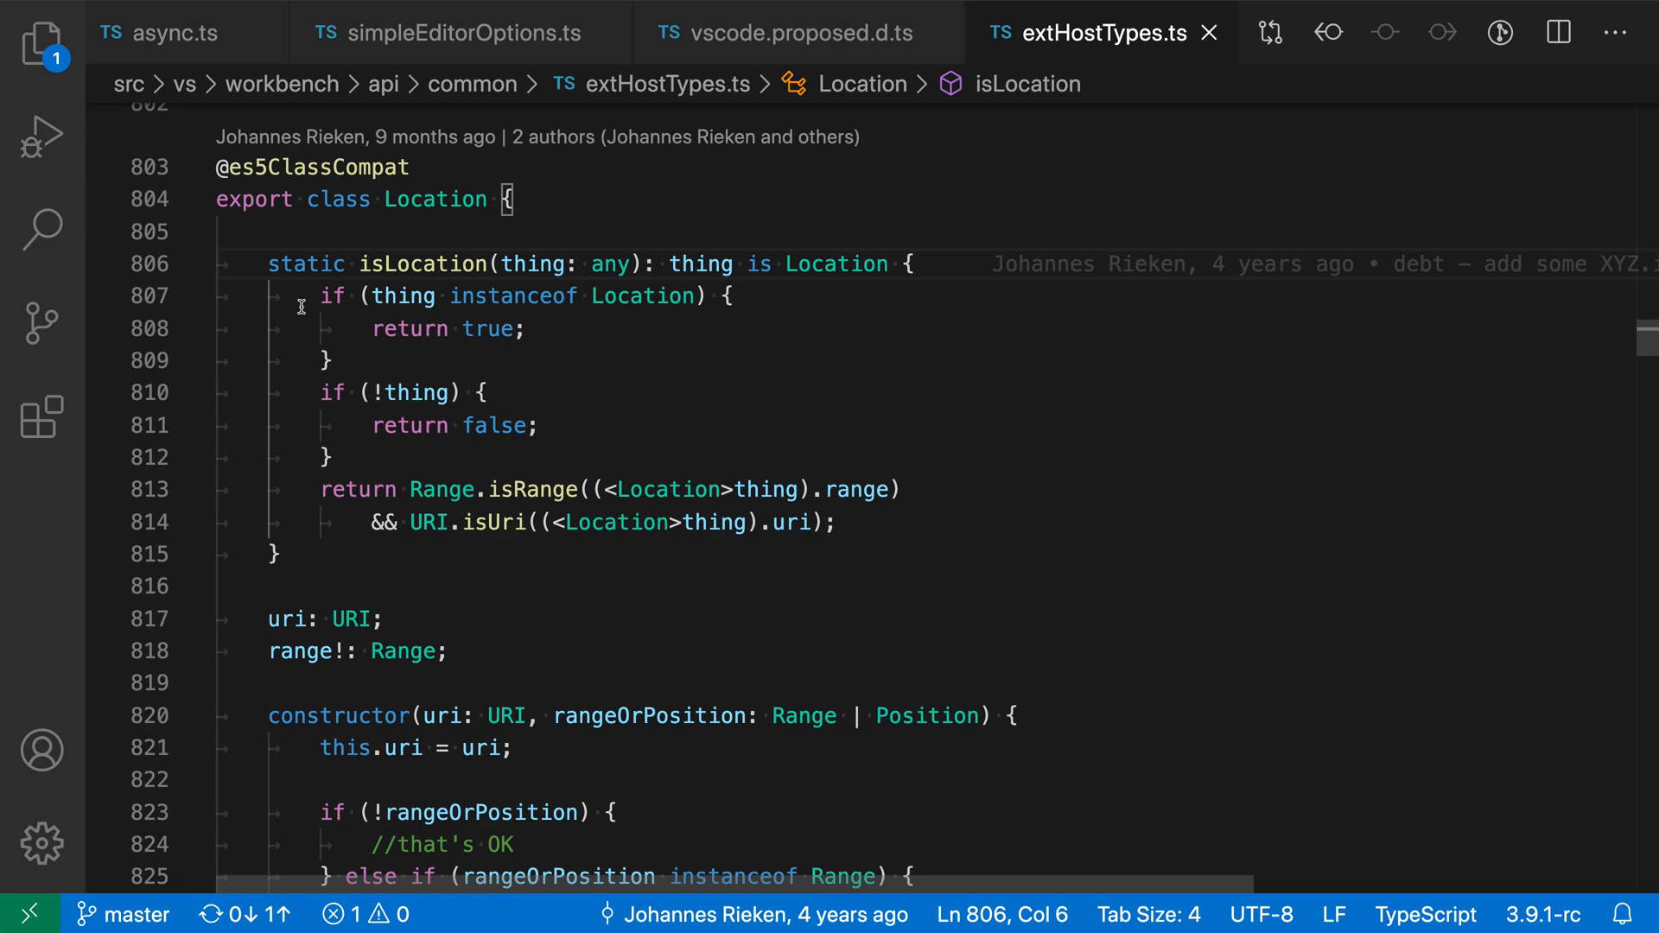
pyautogui.moveTo(958, 405)
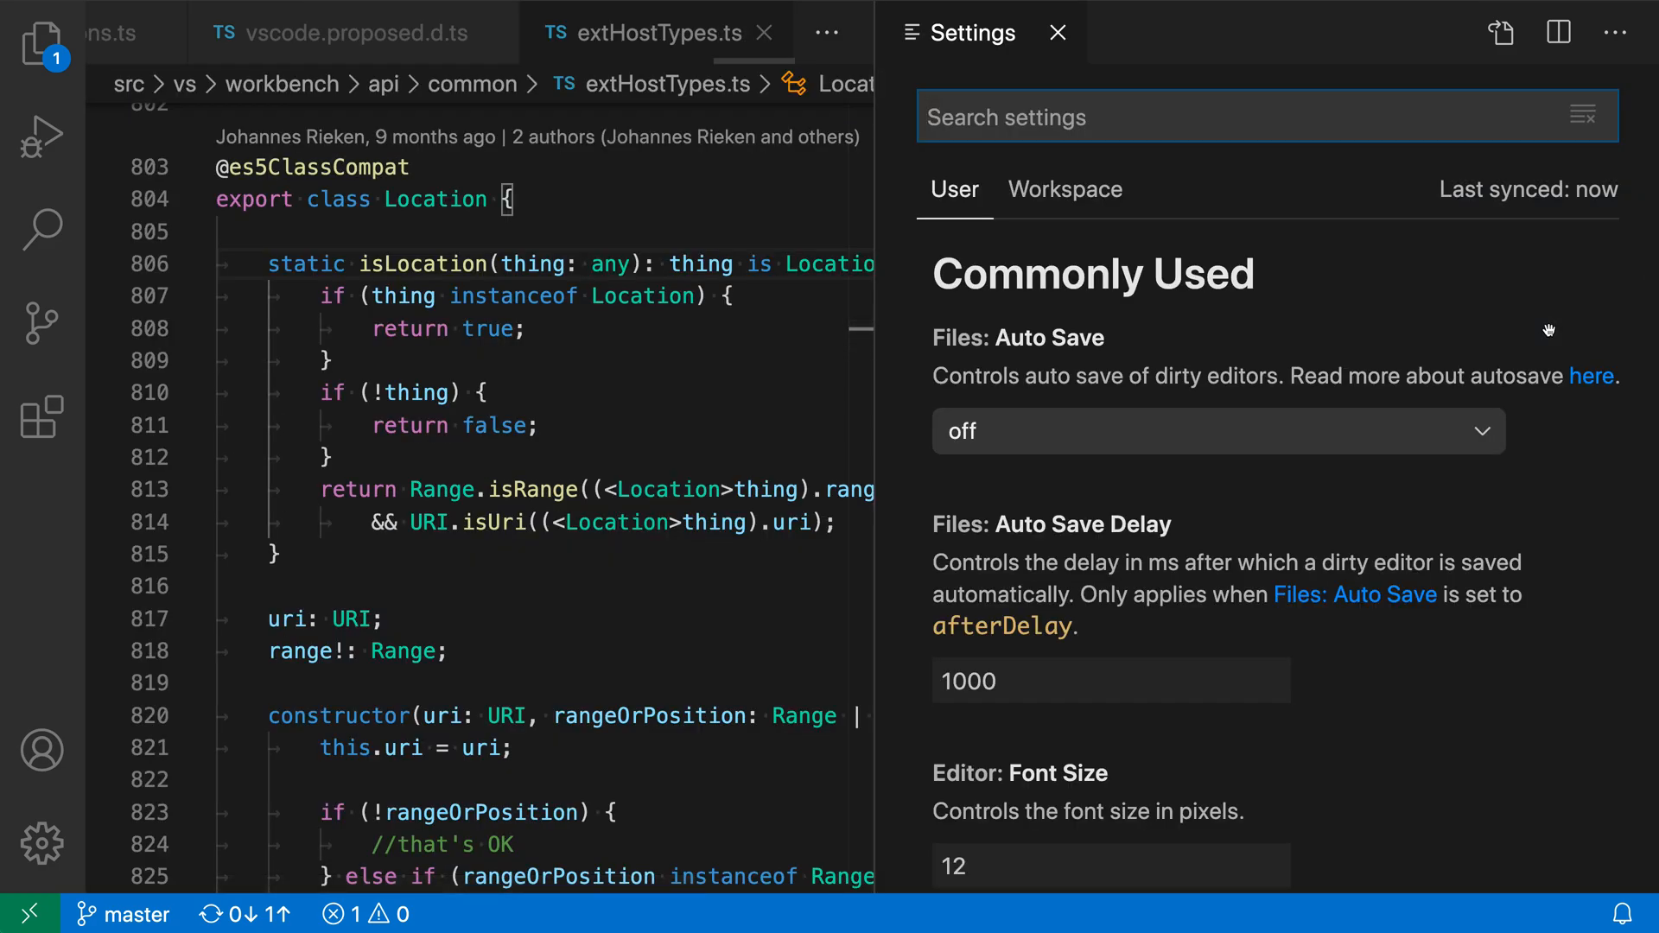
# Step: Search Settings for 'cursor style' and bring Editor: Cursor Style into view
pyautogui.write('cursor s')
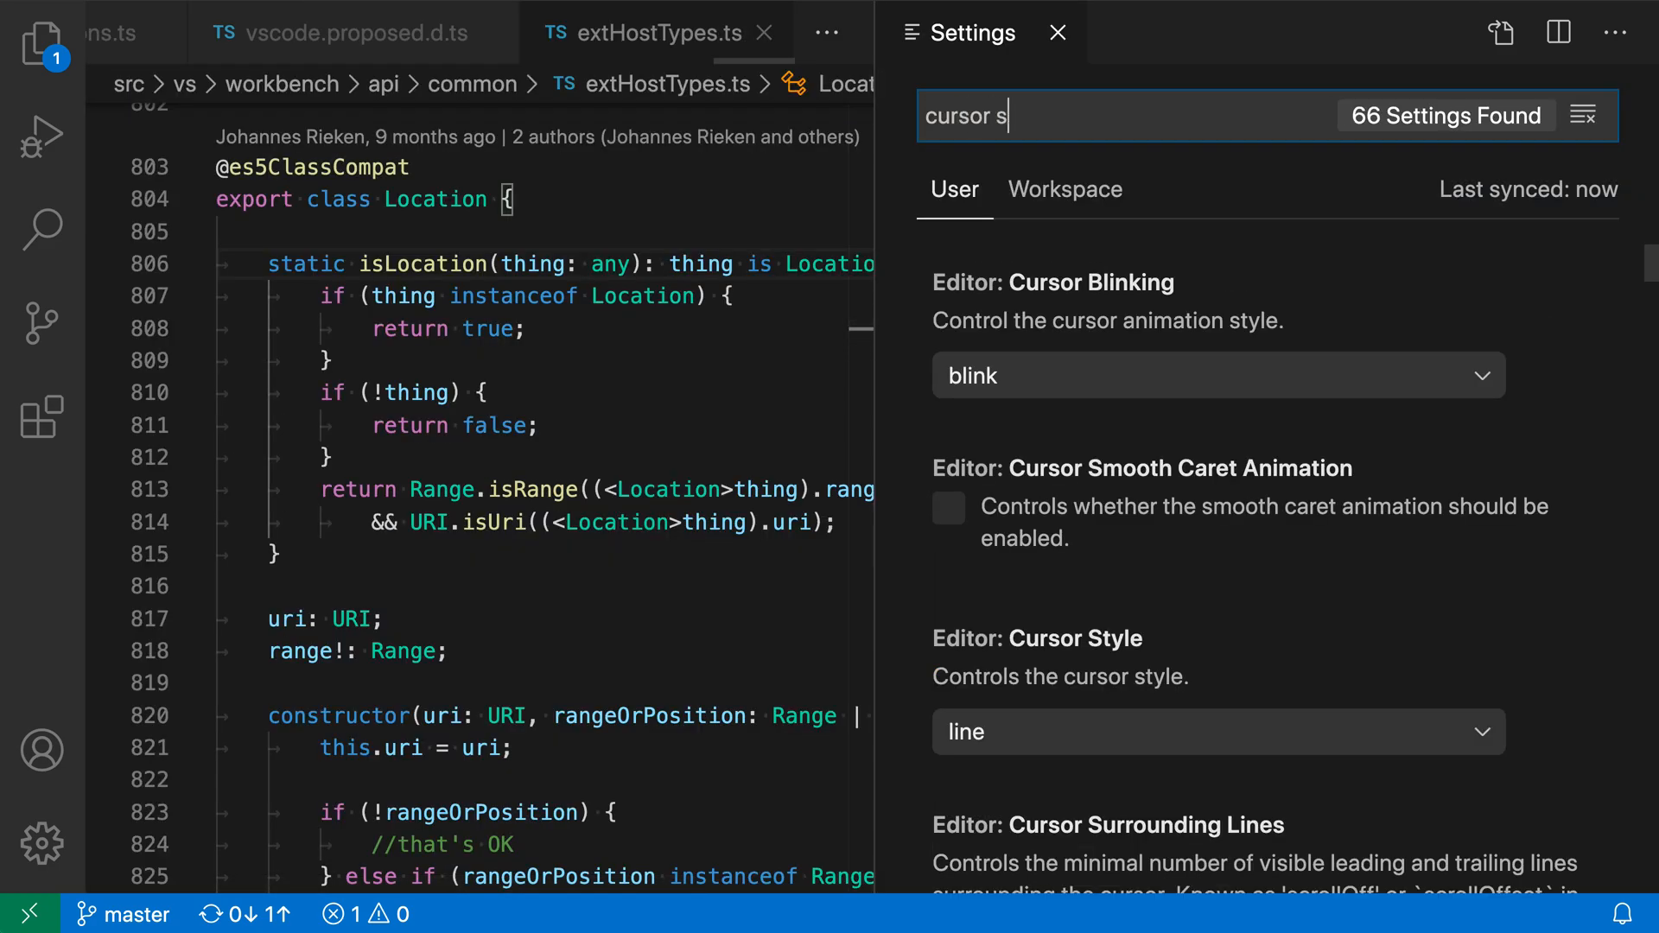
pyautogui.write('tyle')
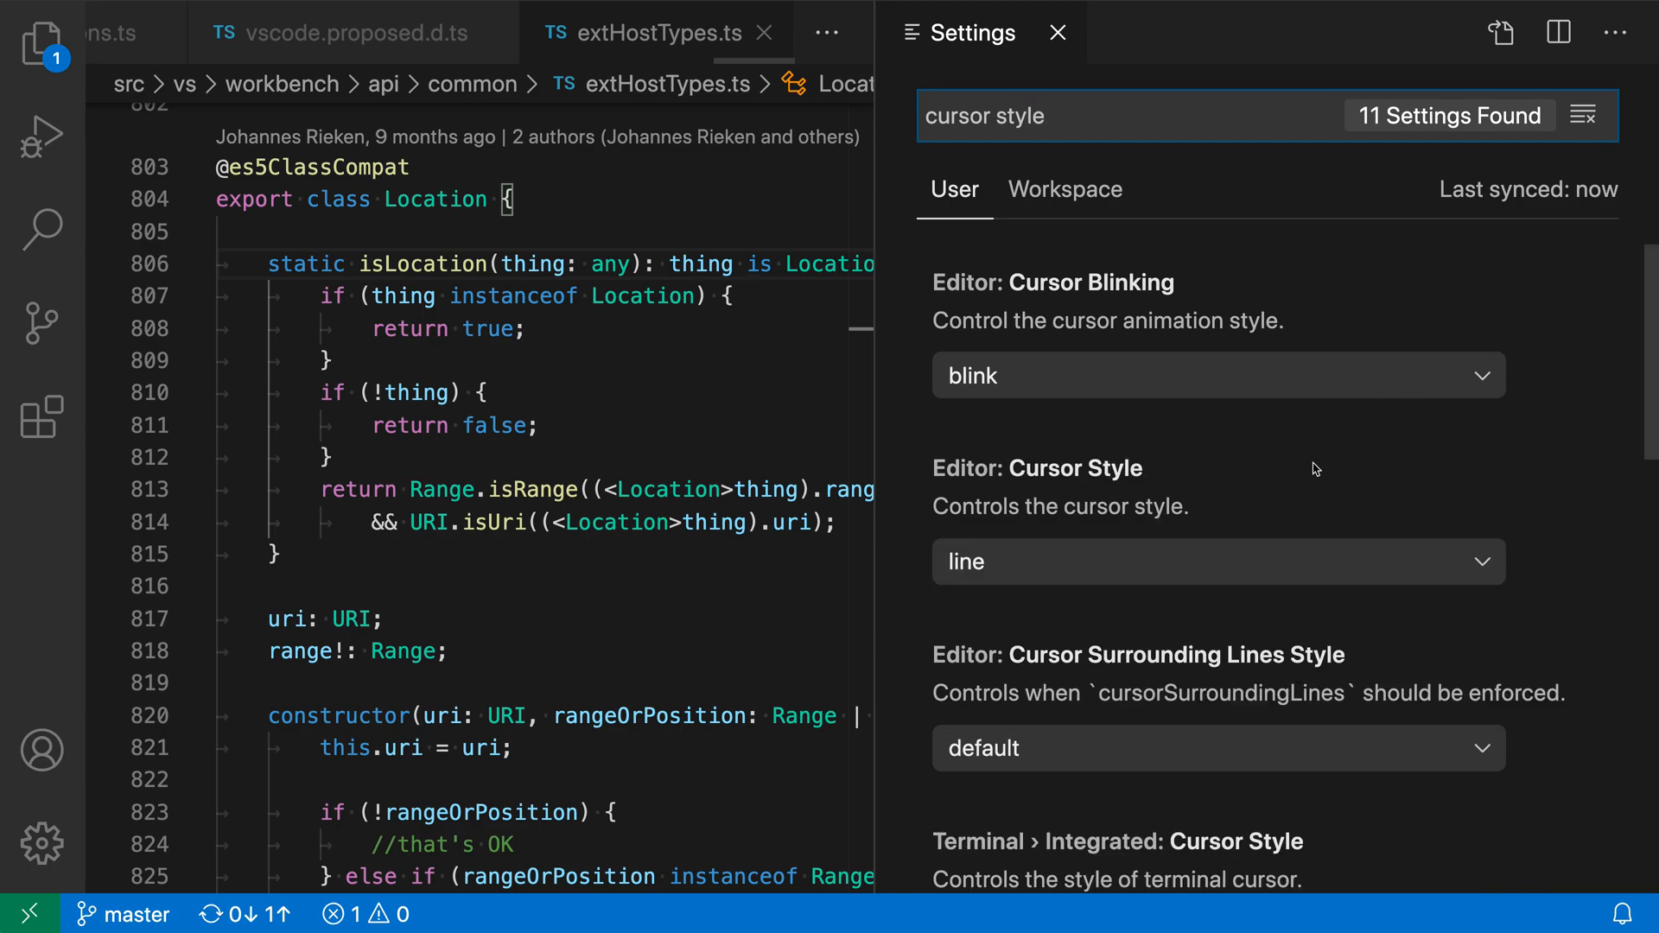
pyautogui.scroll(-3)
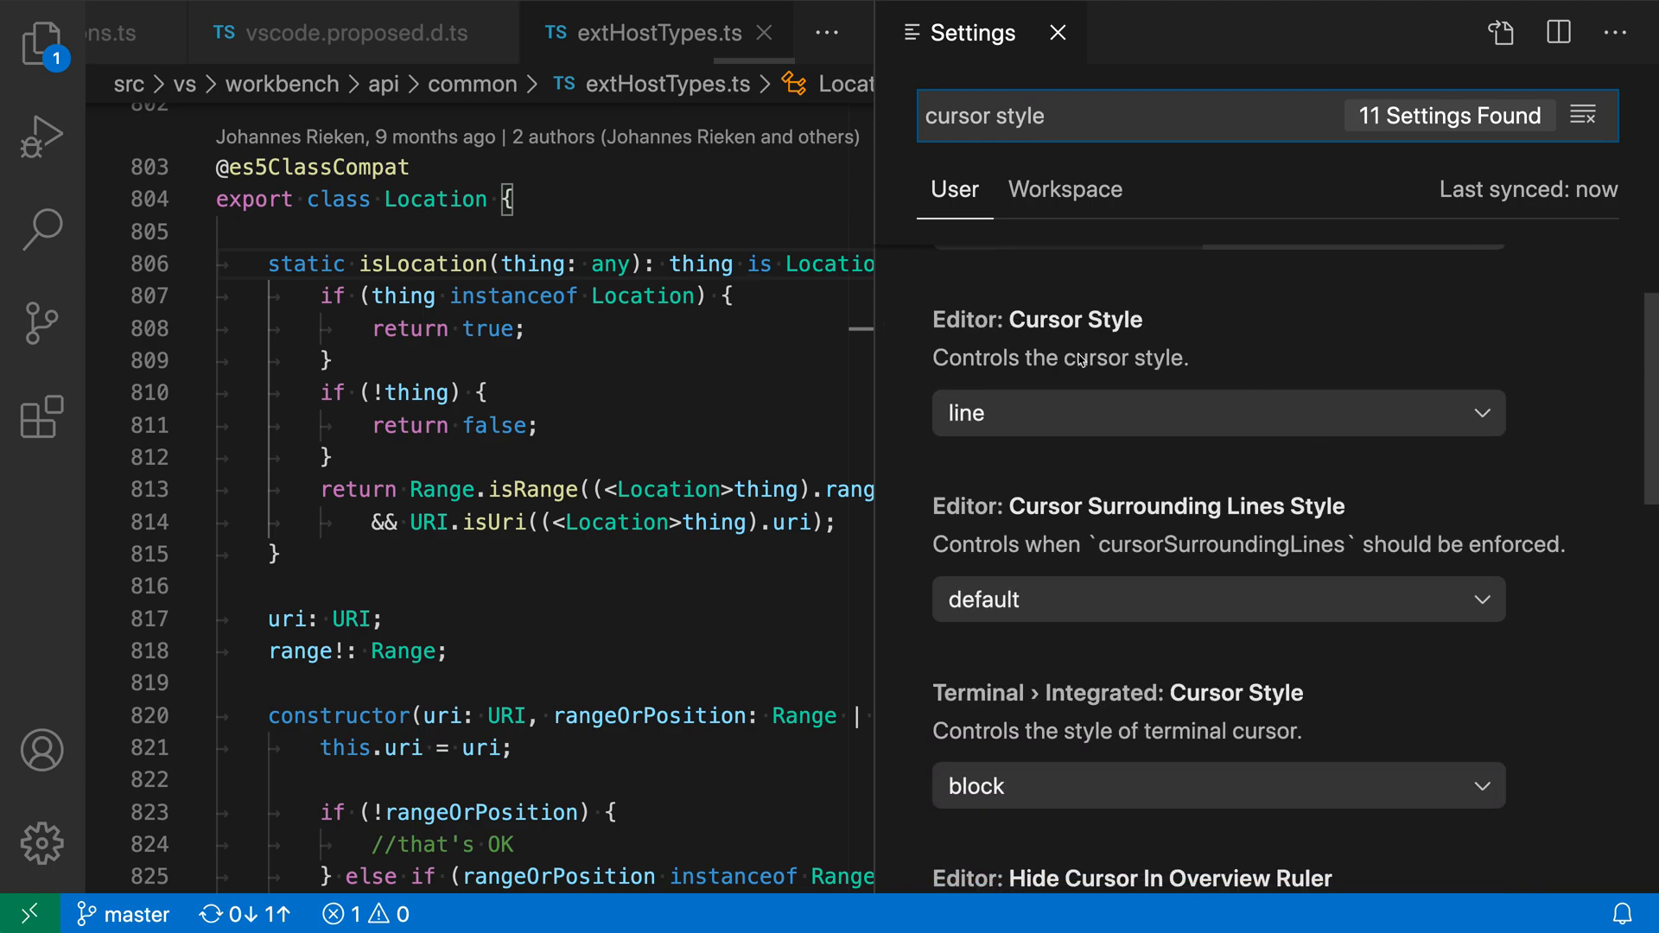
pyautogui.moveTo(1056, 421)
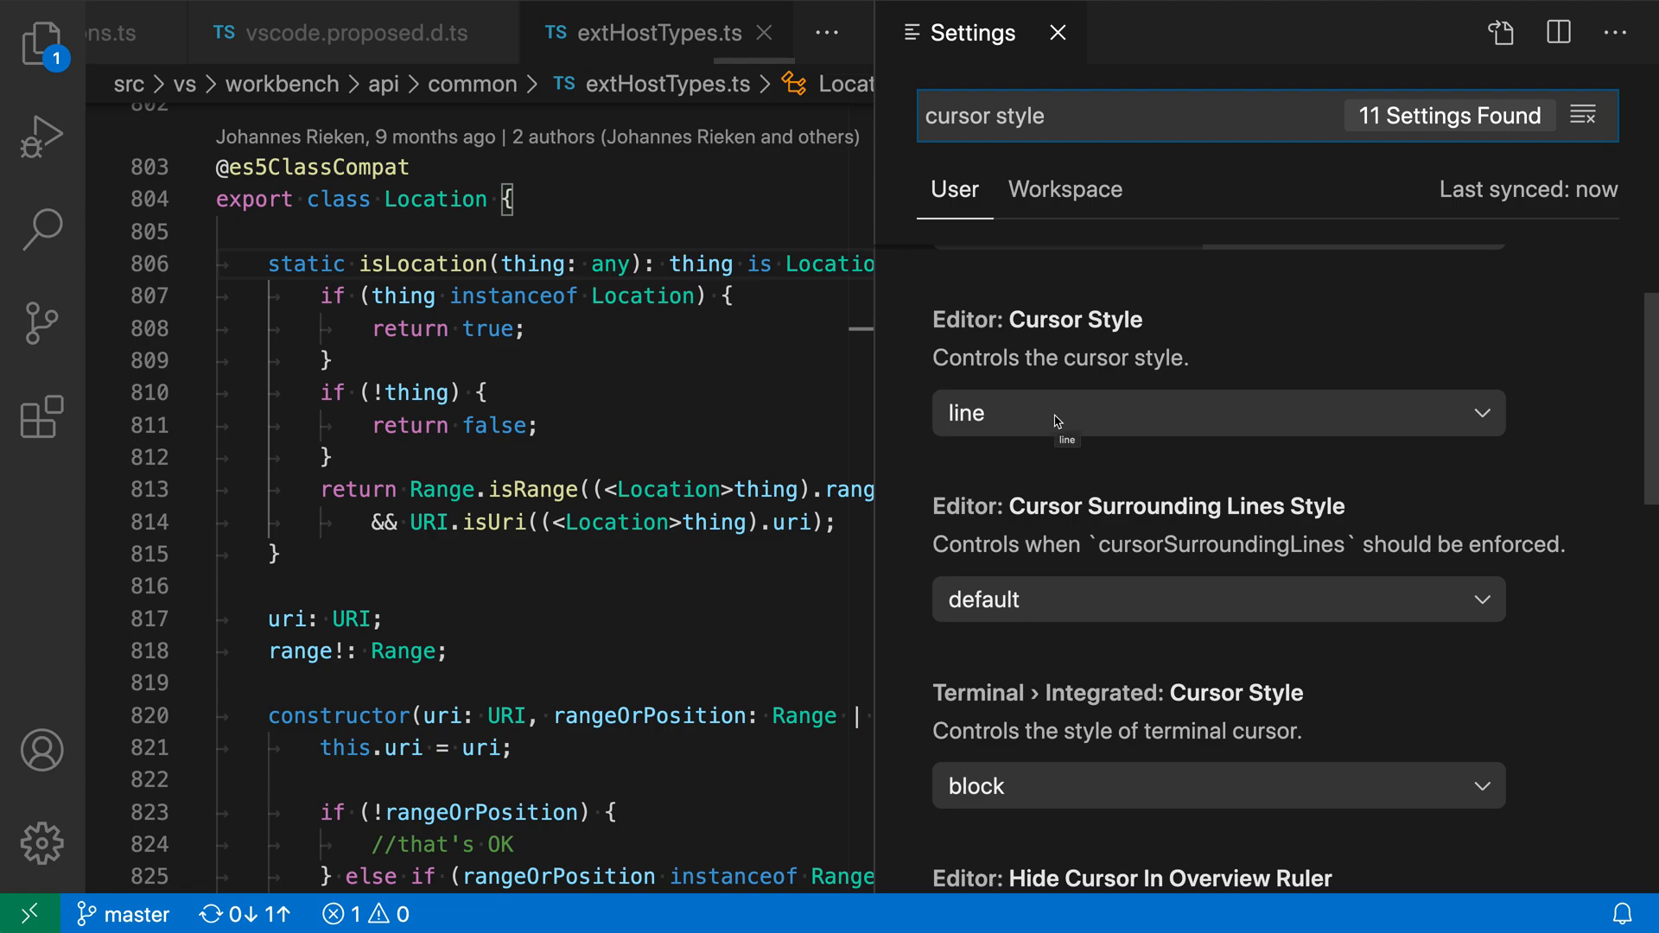
# Step: Set Editor: Cursor Style to block, then change it to underline
pyautogui.click(1216, 413)
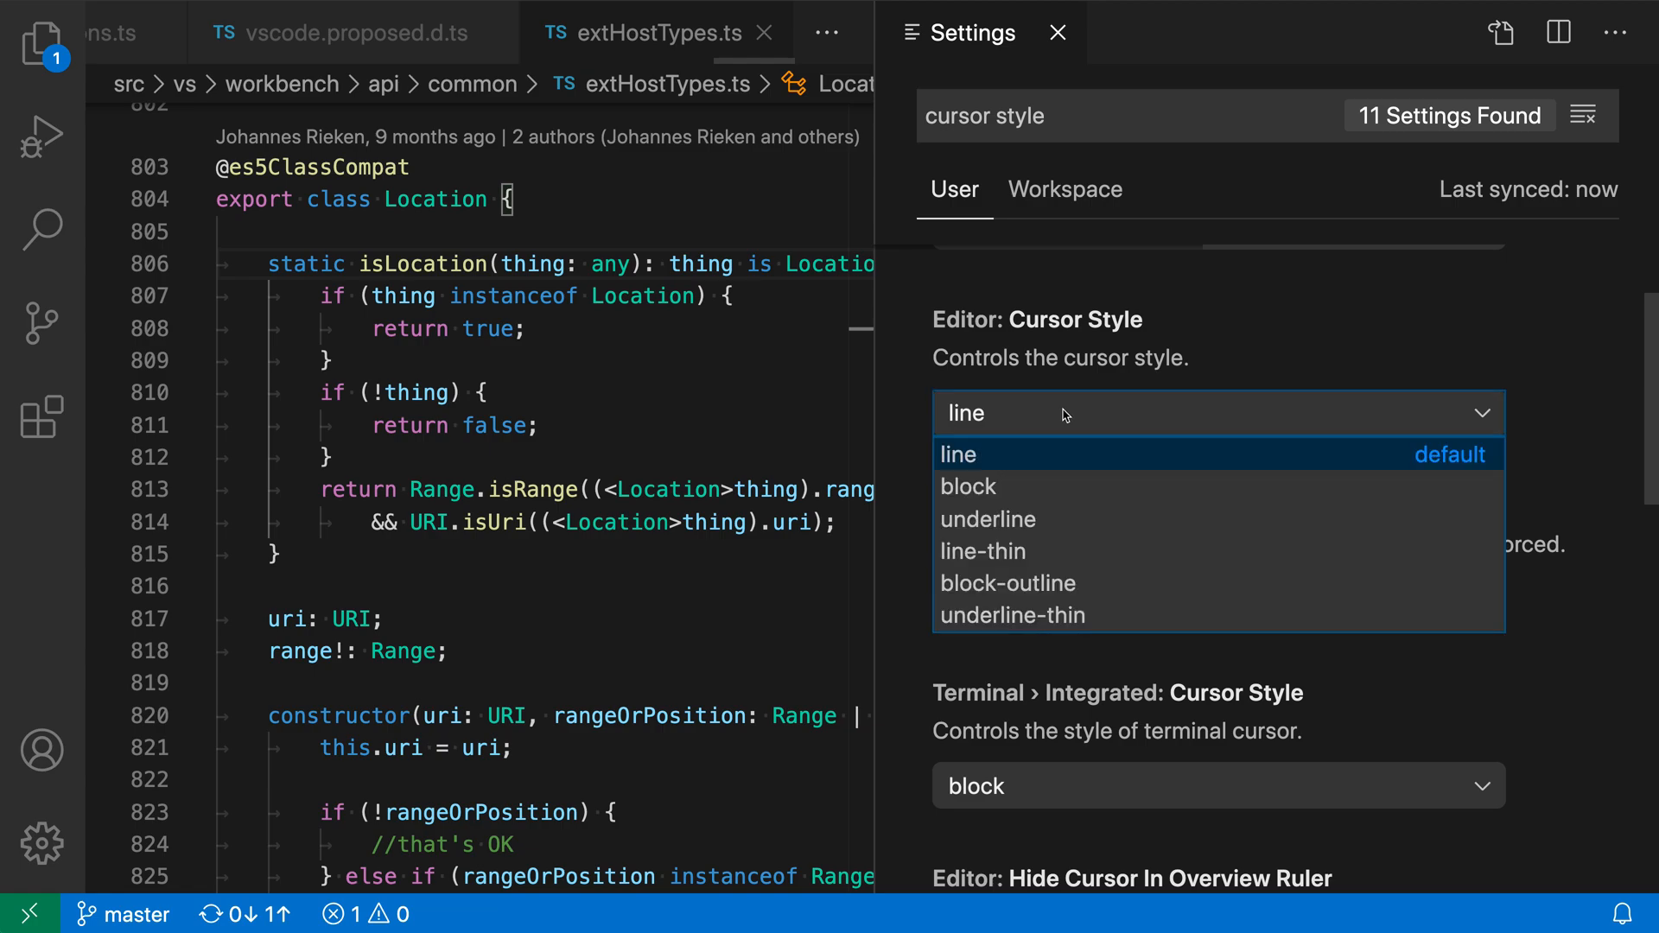
pyautogui.moveTo(1154, 486)
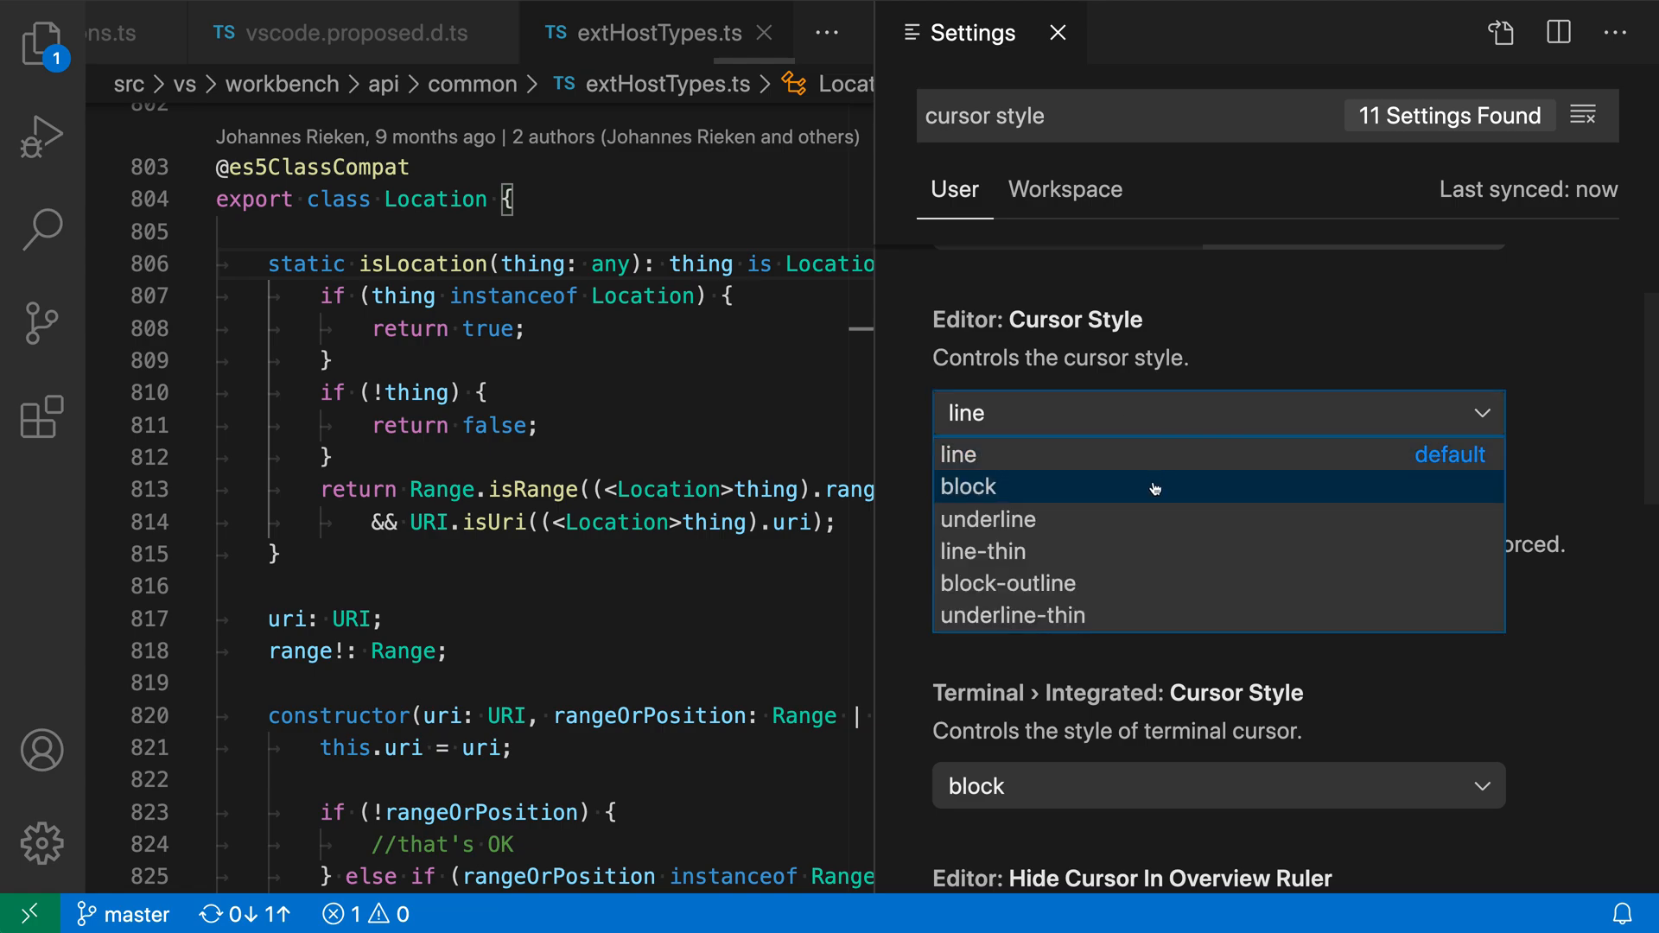
pyautogui.click(967, 487)
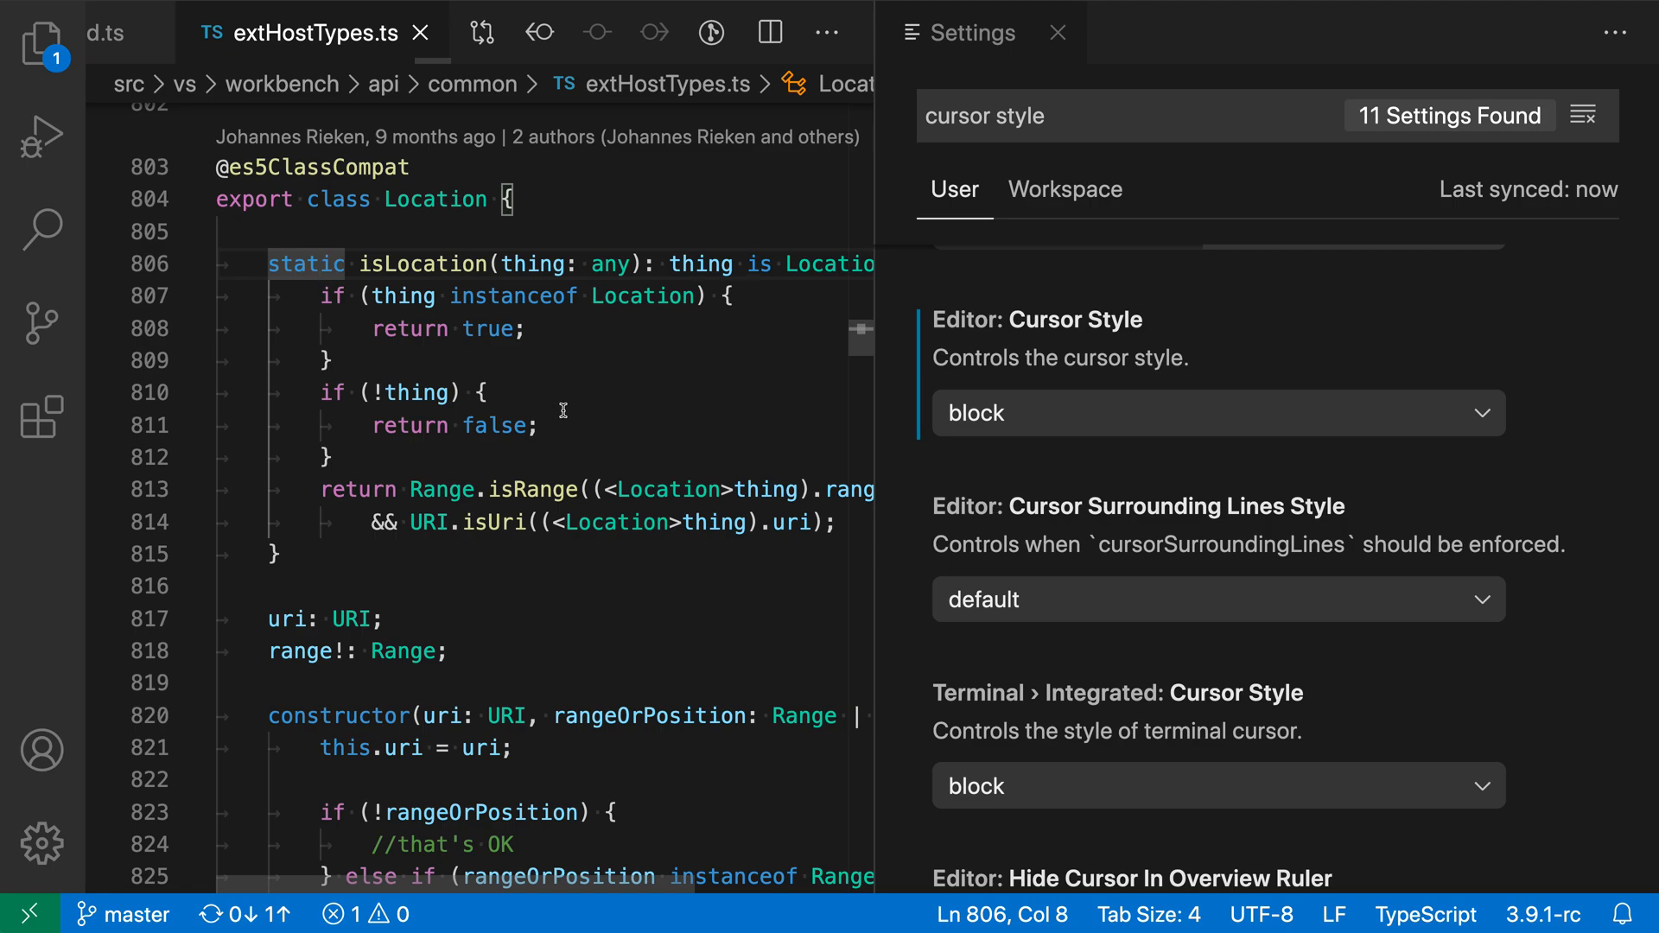
pyautogui.click(1217, 413)
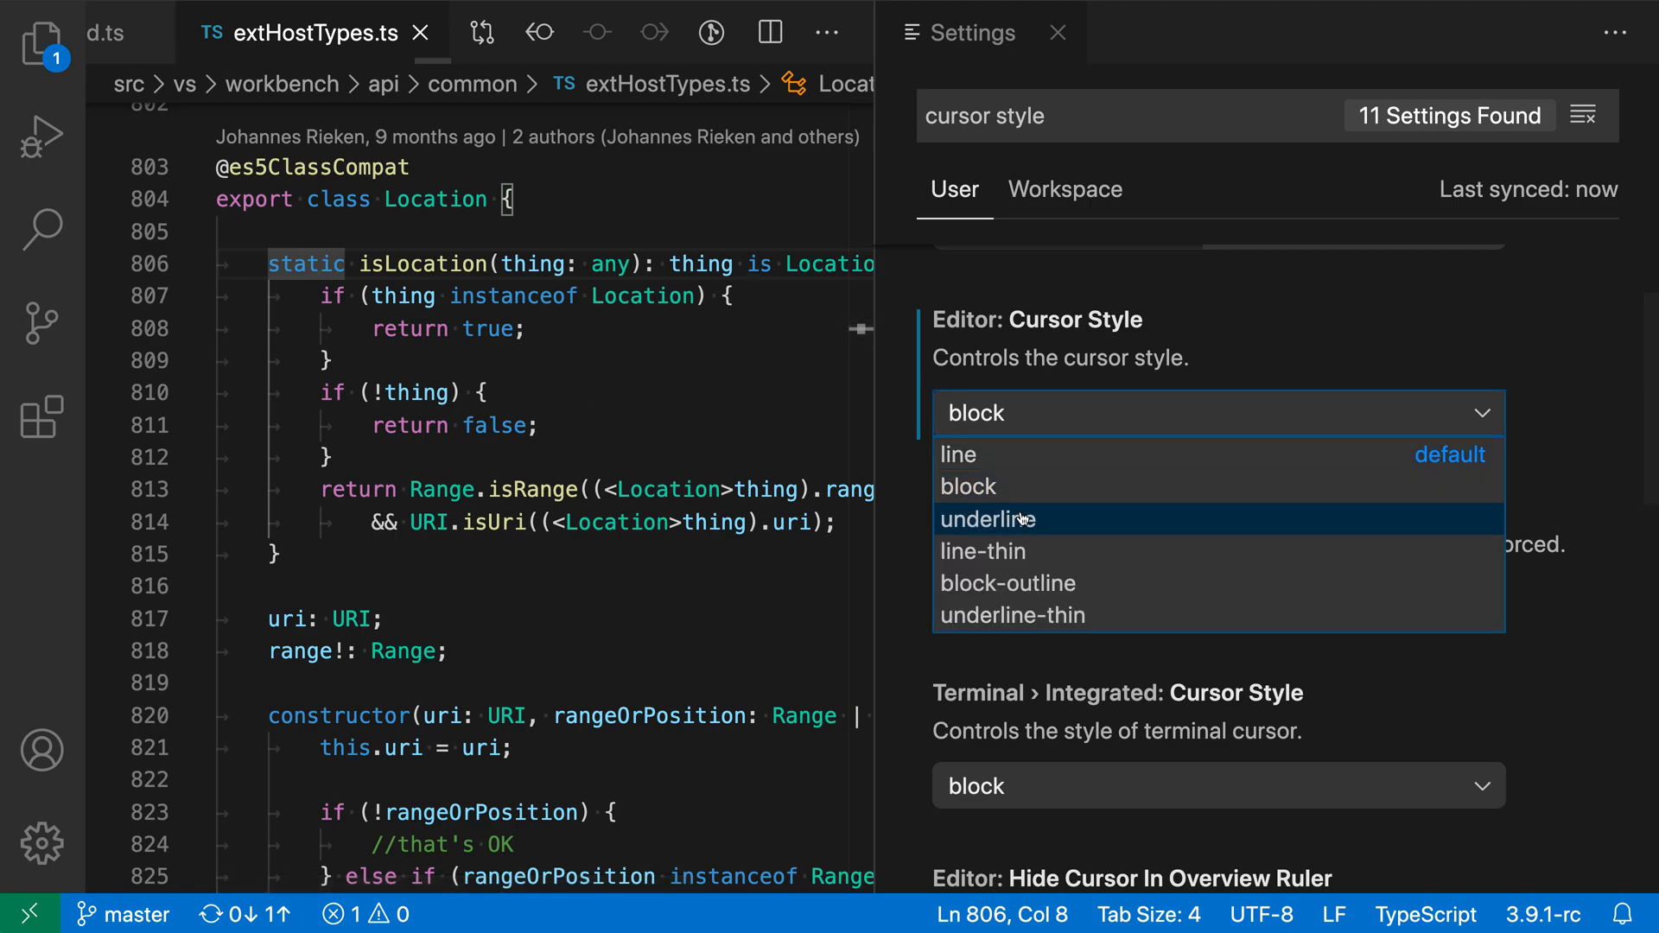
pyautogui.click(987, 518)
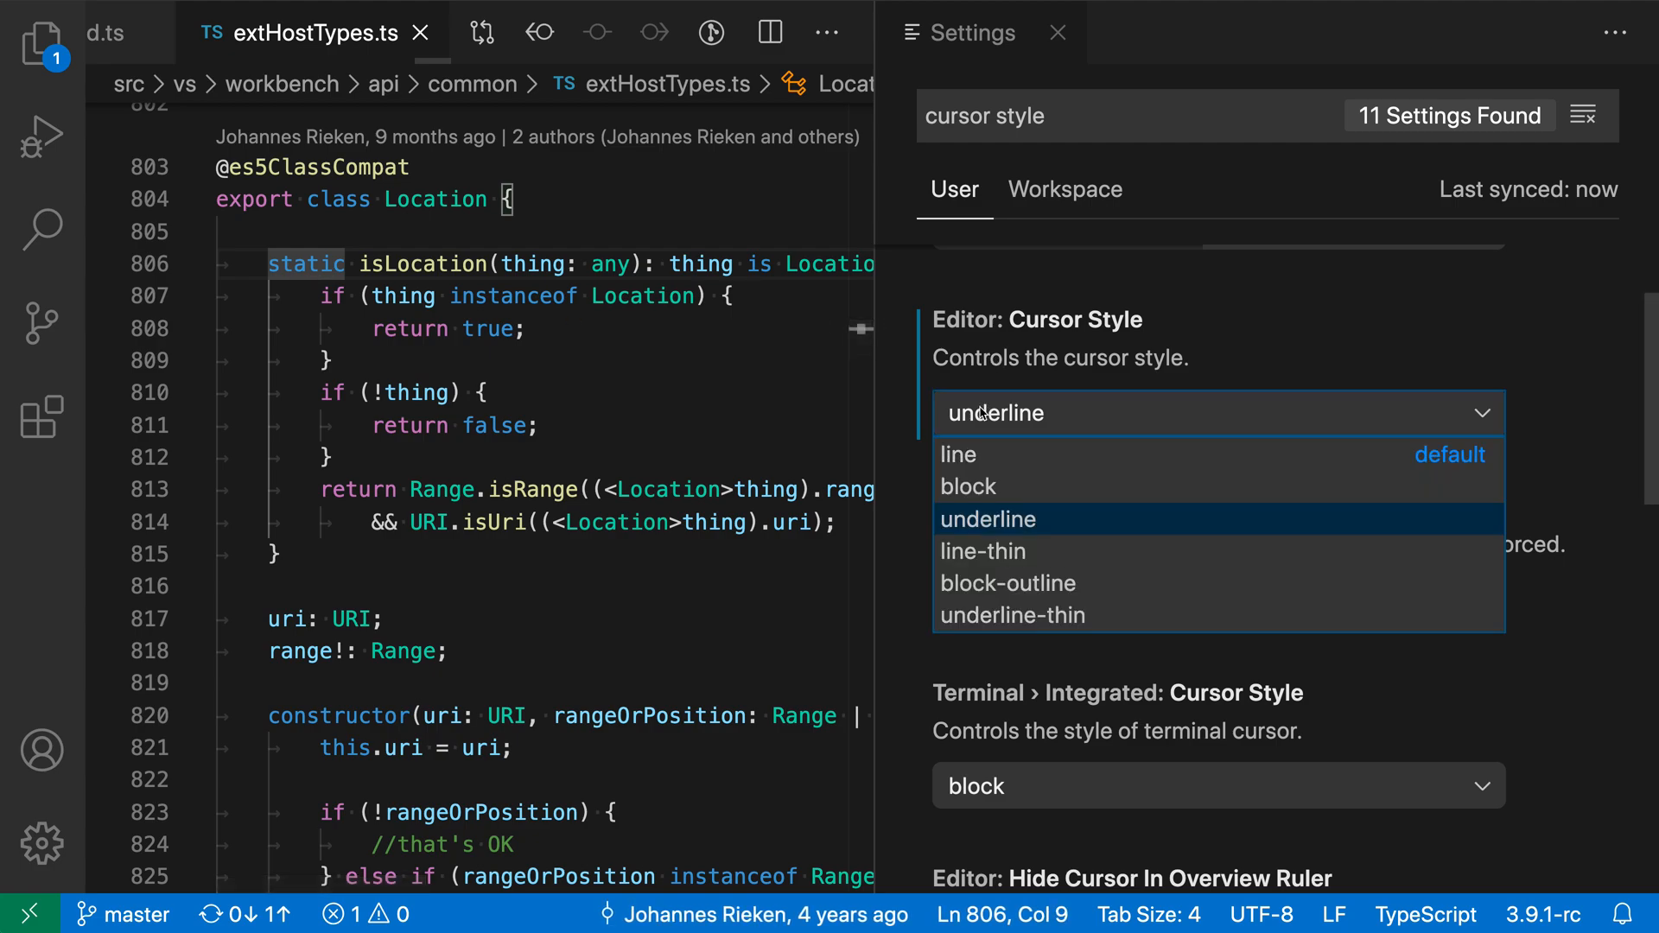
# Step: Preview line-thin, block-outline and underline-thin cursors in the code, then settle on block
pyautogui.click(984, 551)
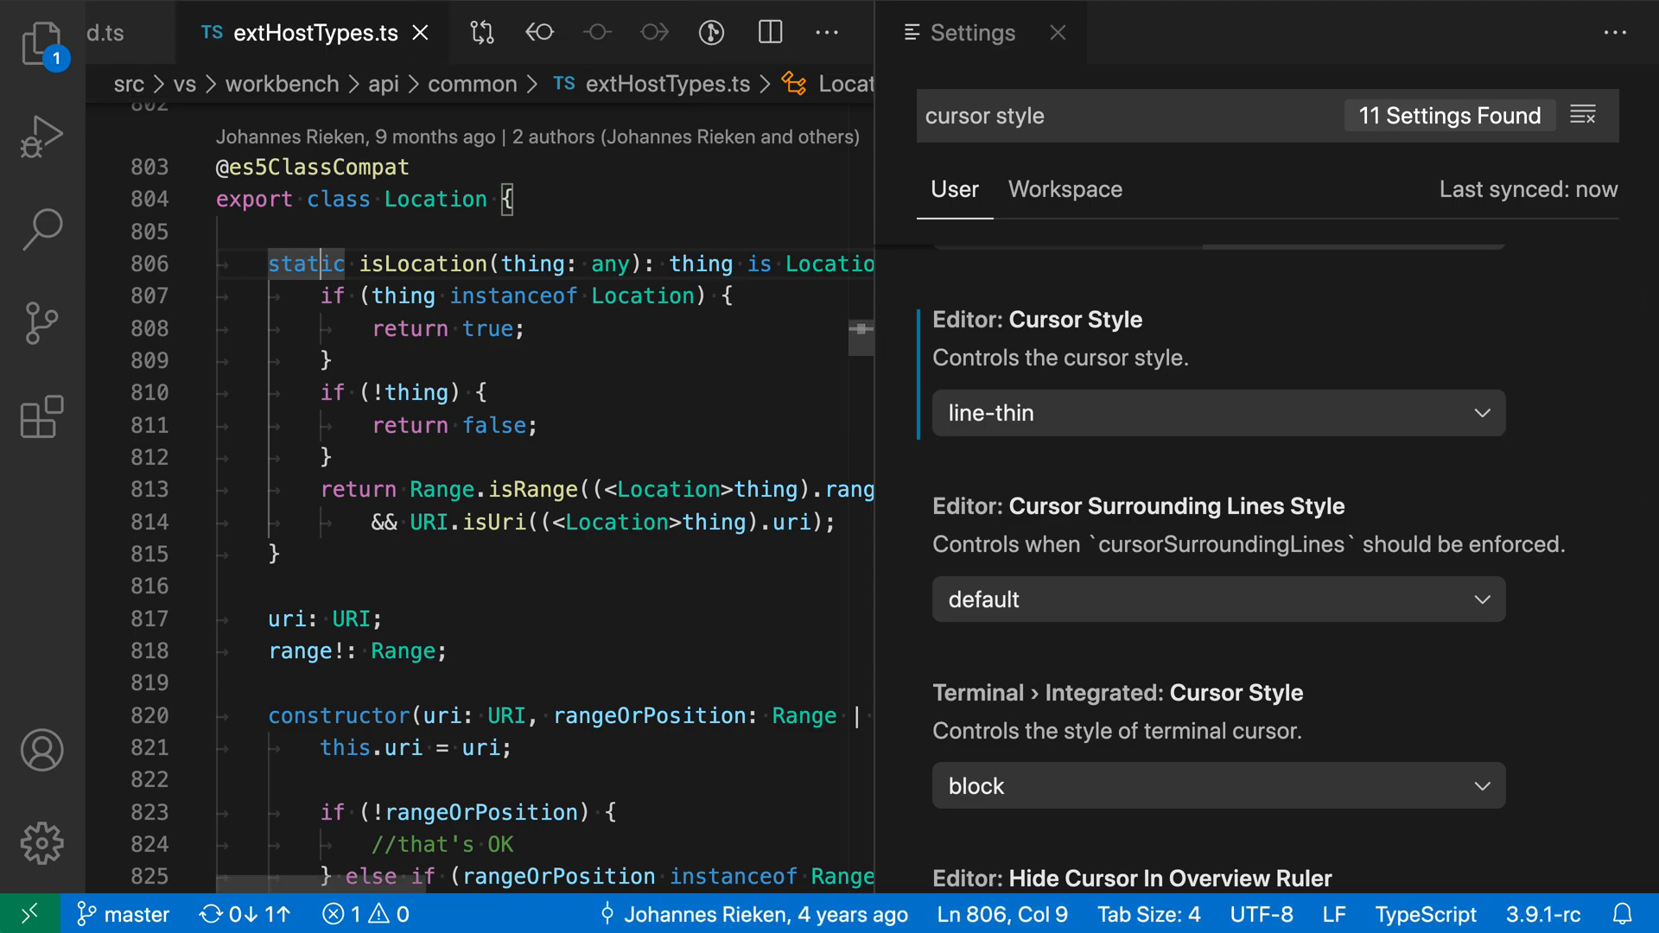
pyautogui.click(1217, 413)
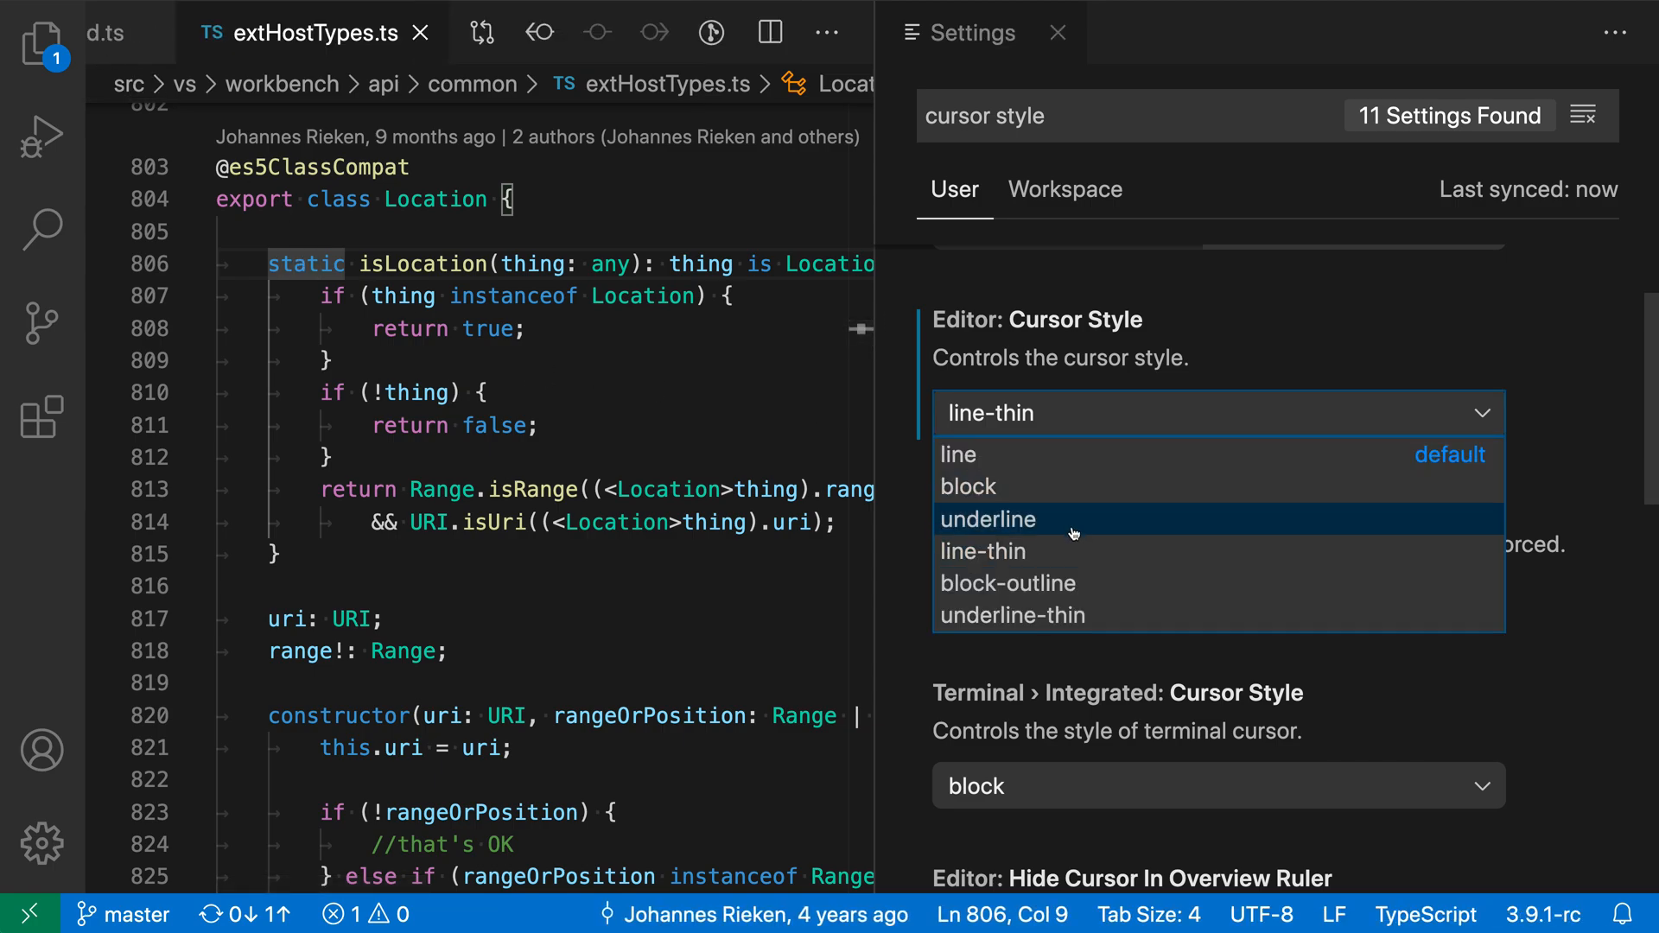
pyautogui.click(1009, 583)
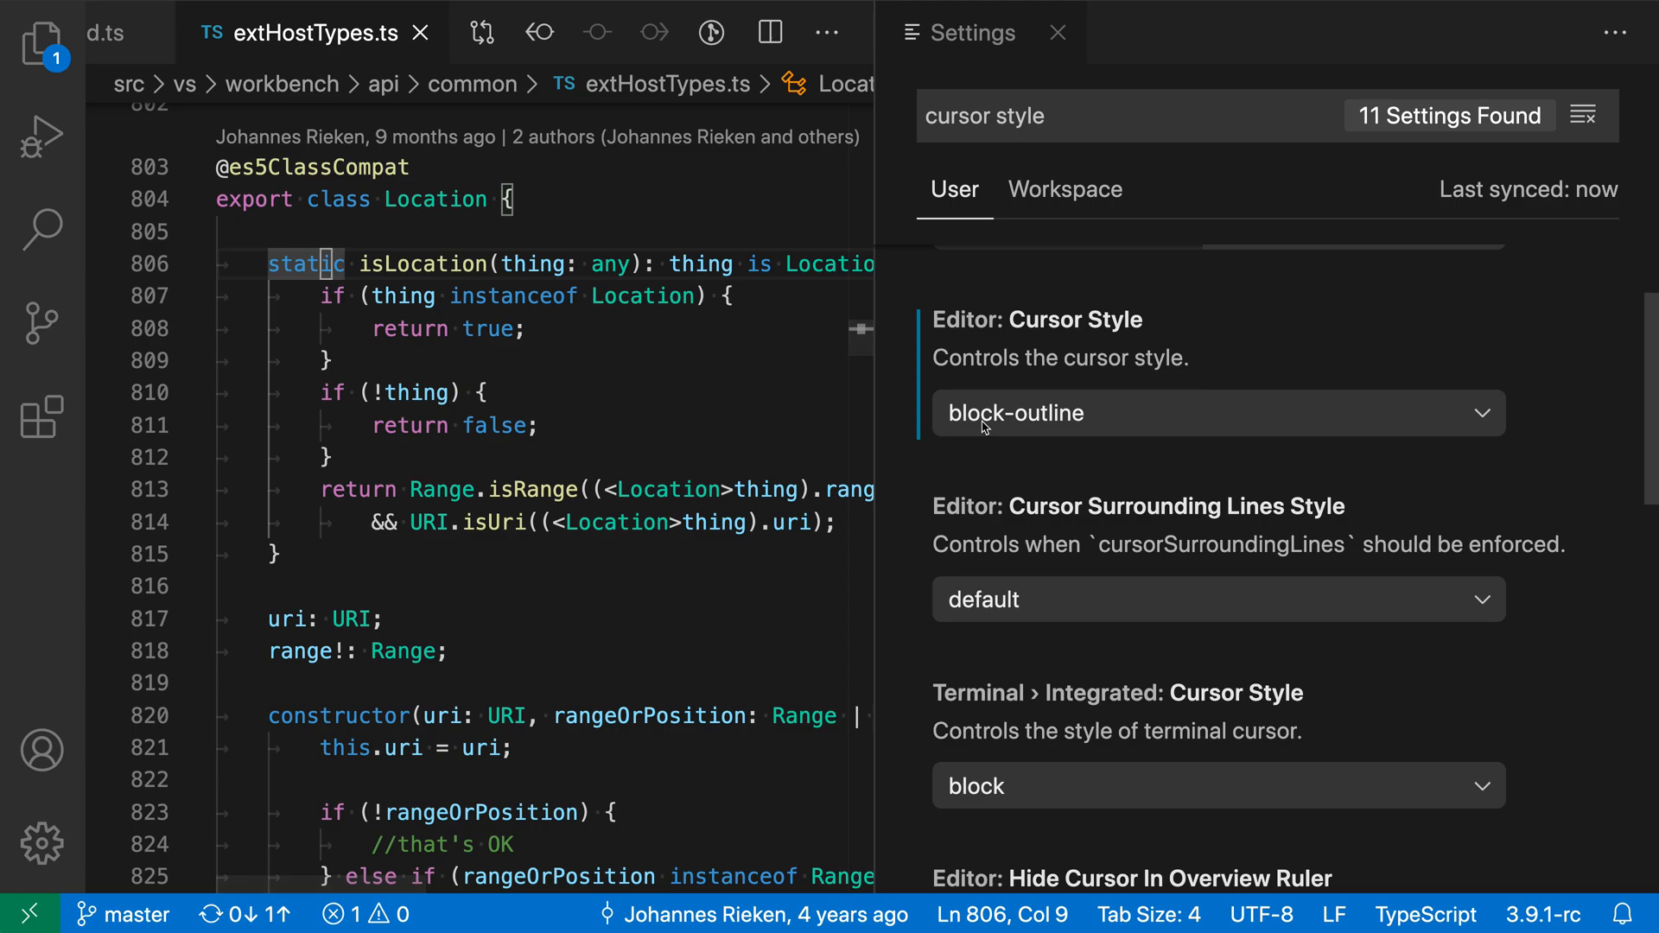
pyautogui.click(1217, 413)
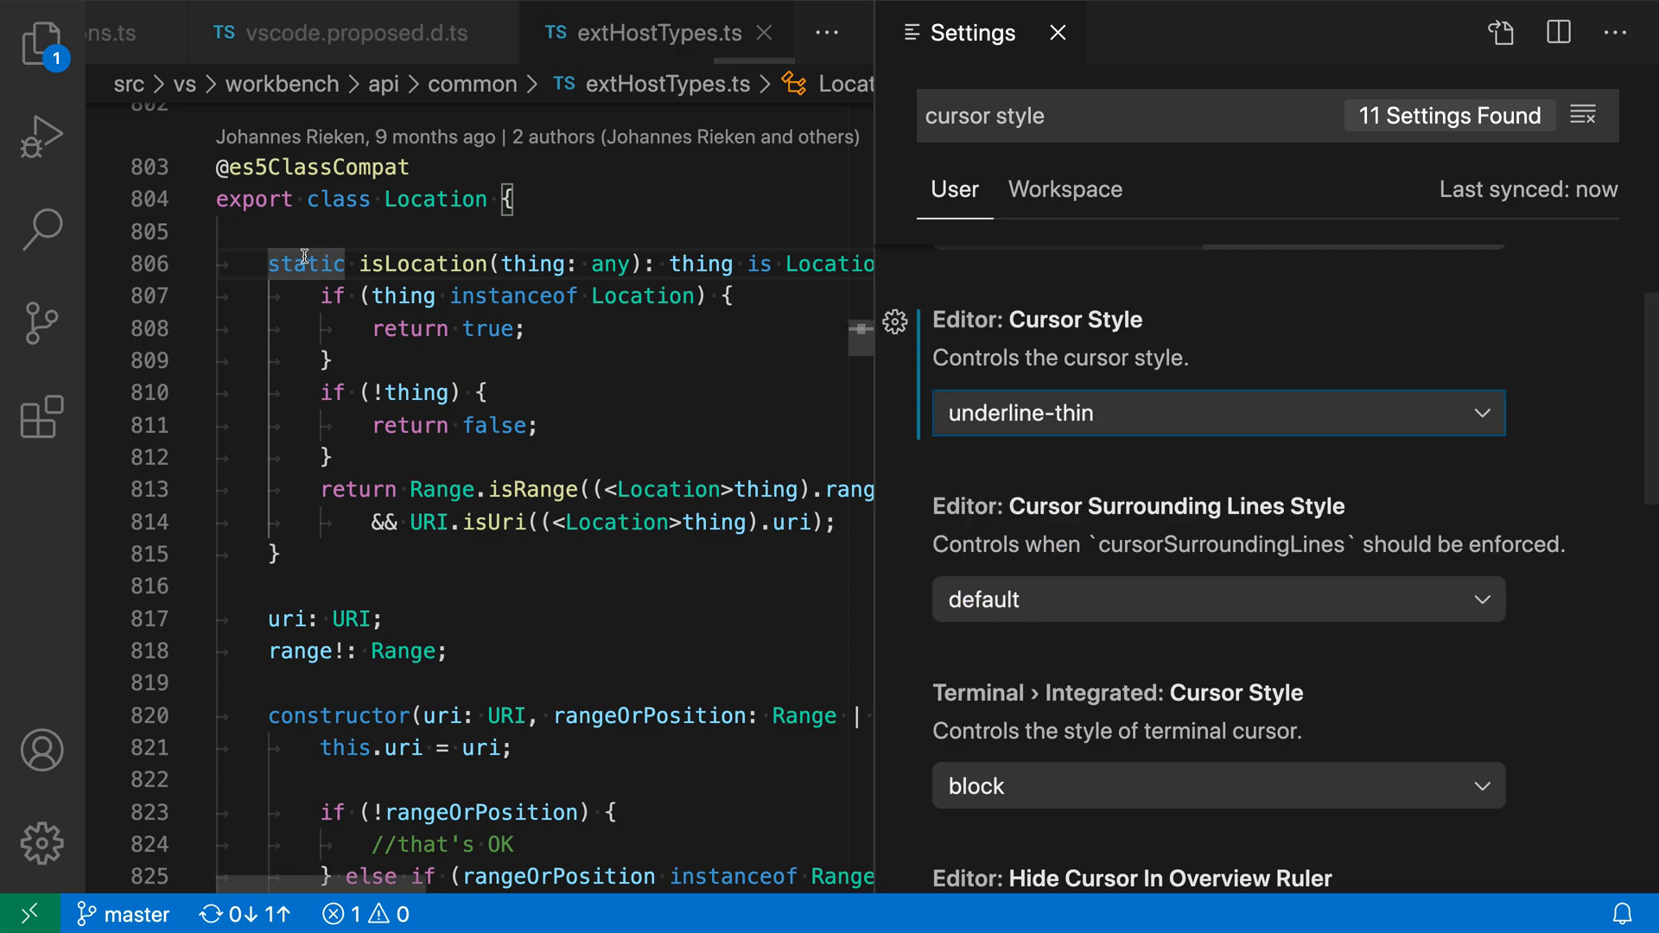
pyautogui.click(307, 263)
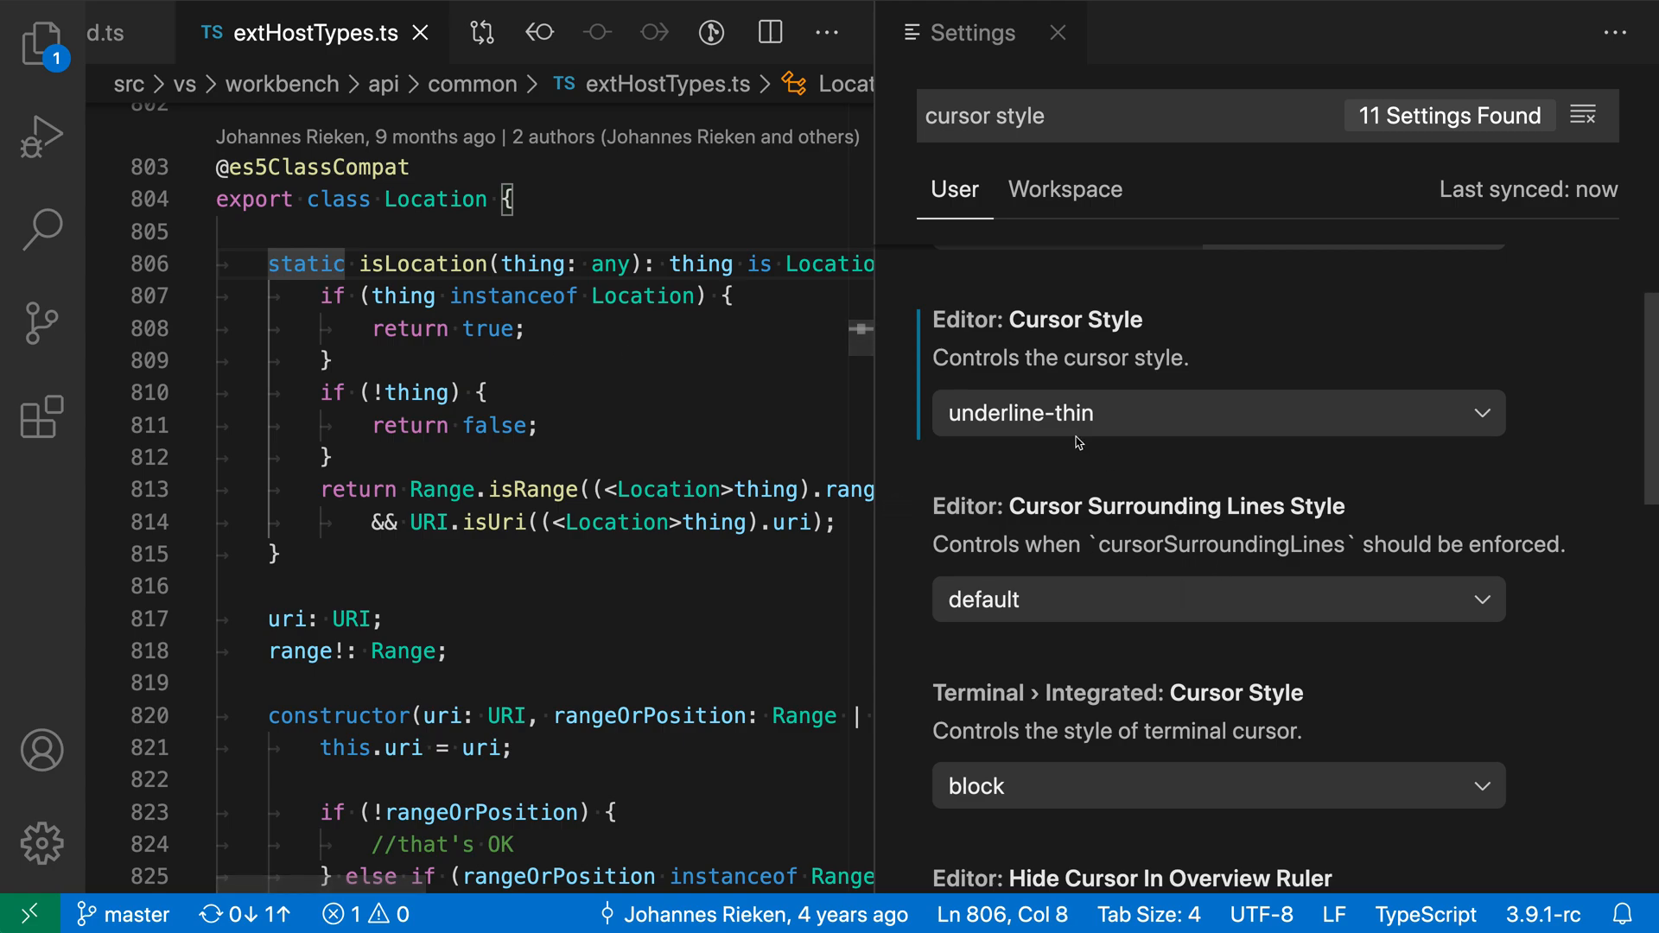
pyautogui.click(1217, 413)
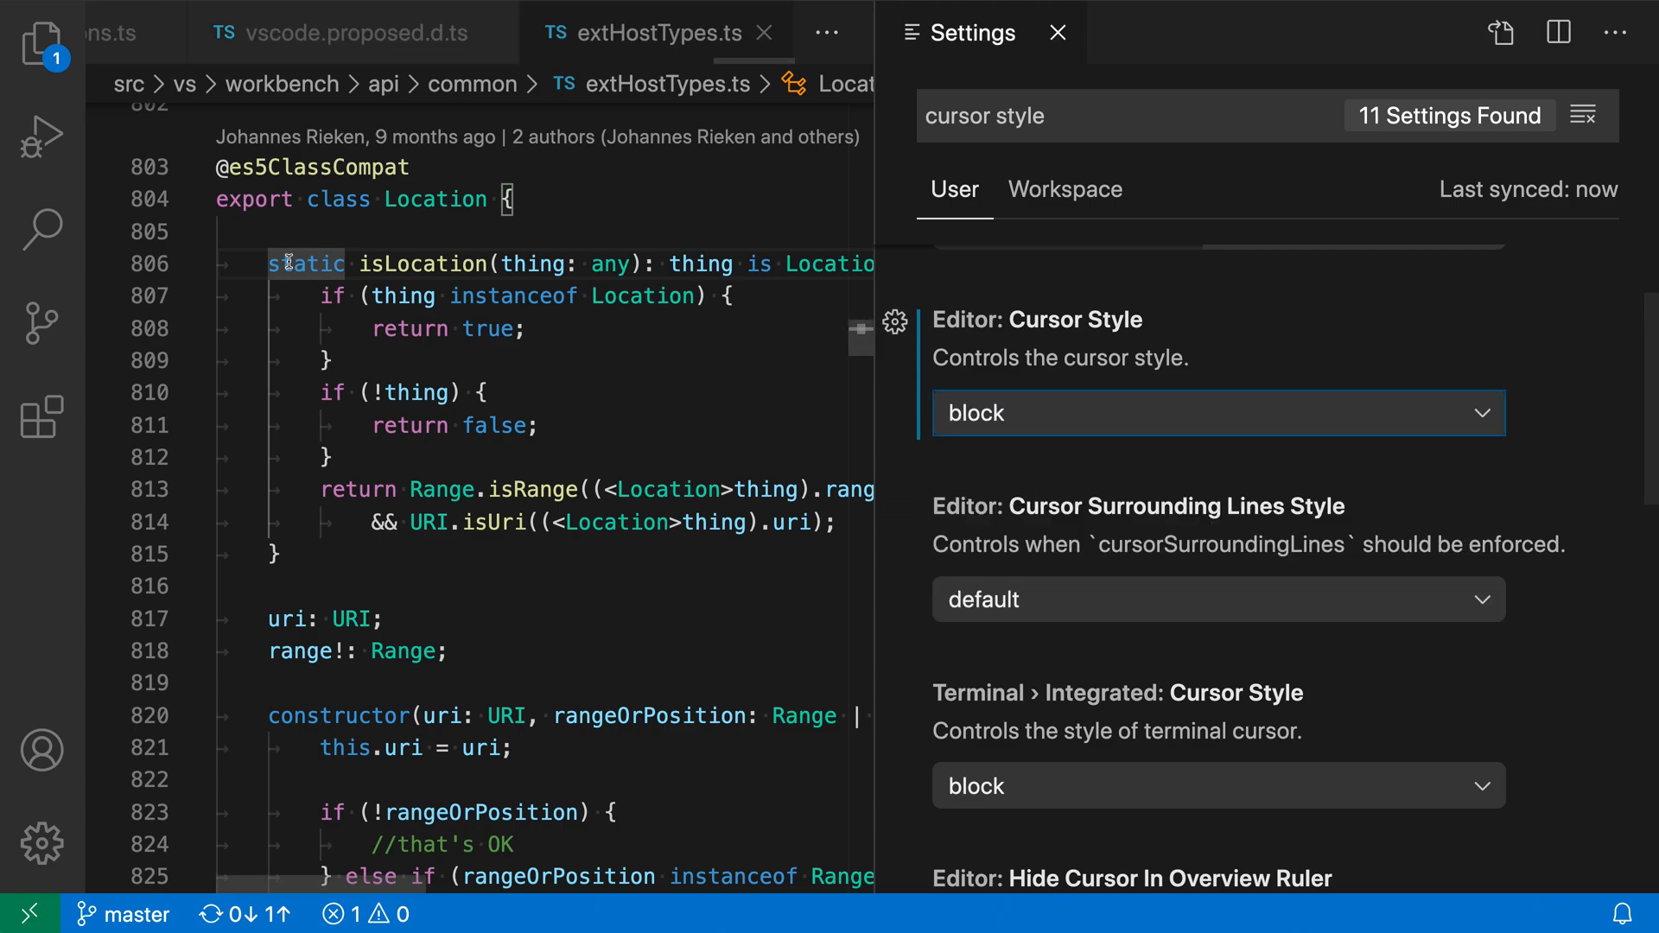